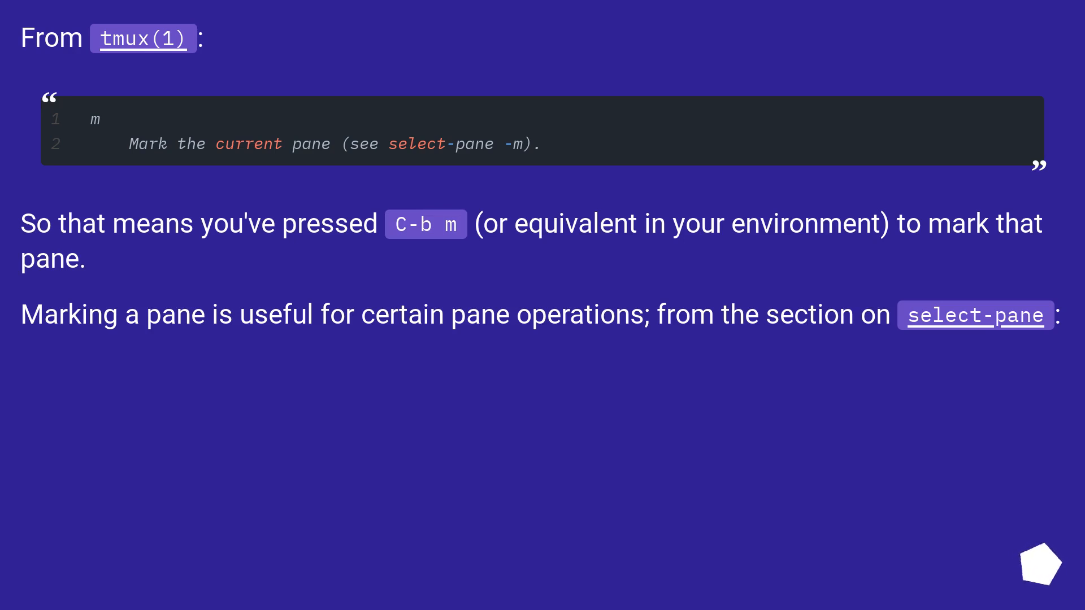
scroll(down, 3)
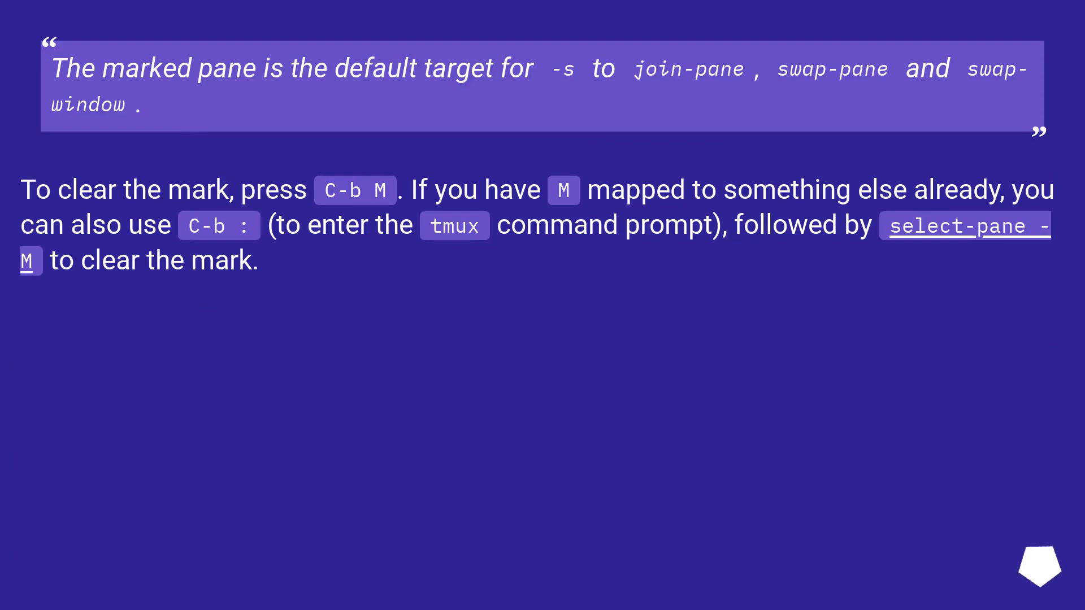